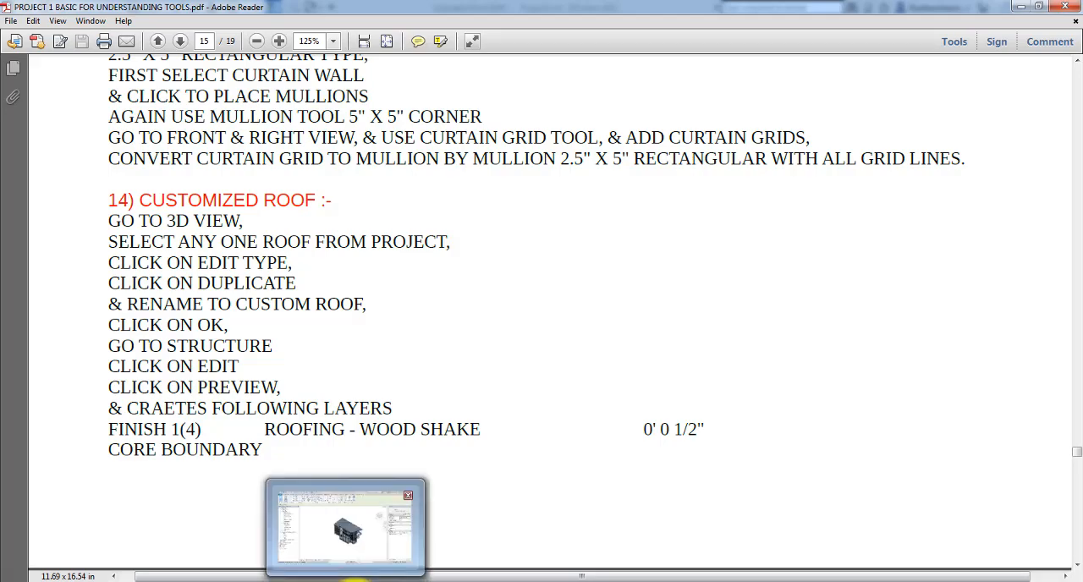
Step: Bring Revit to the front and select the lower Generic - 12" roof in 3D
left_click(346, 529)
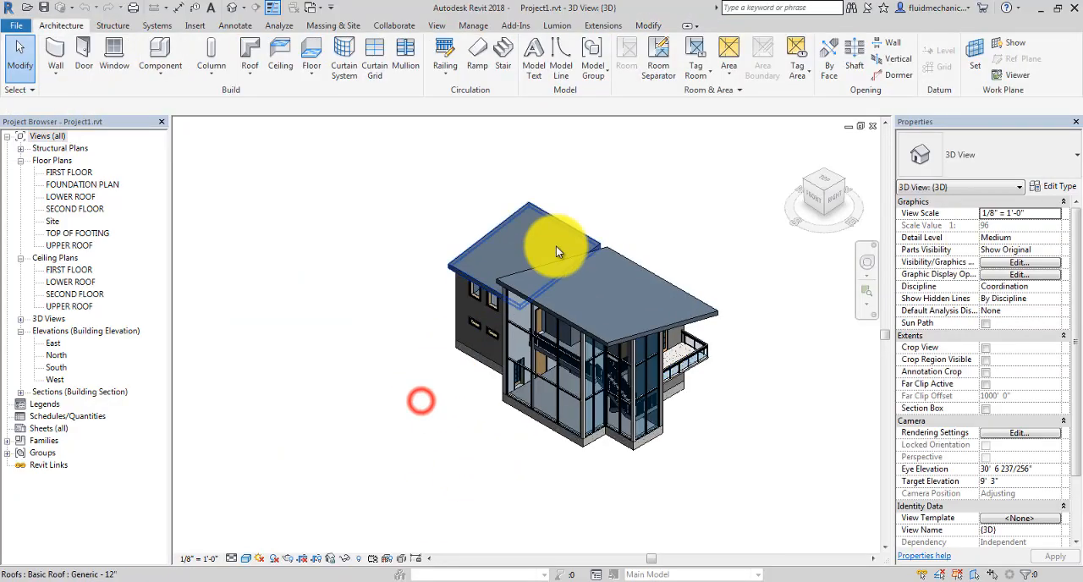
left_click(558, 245)
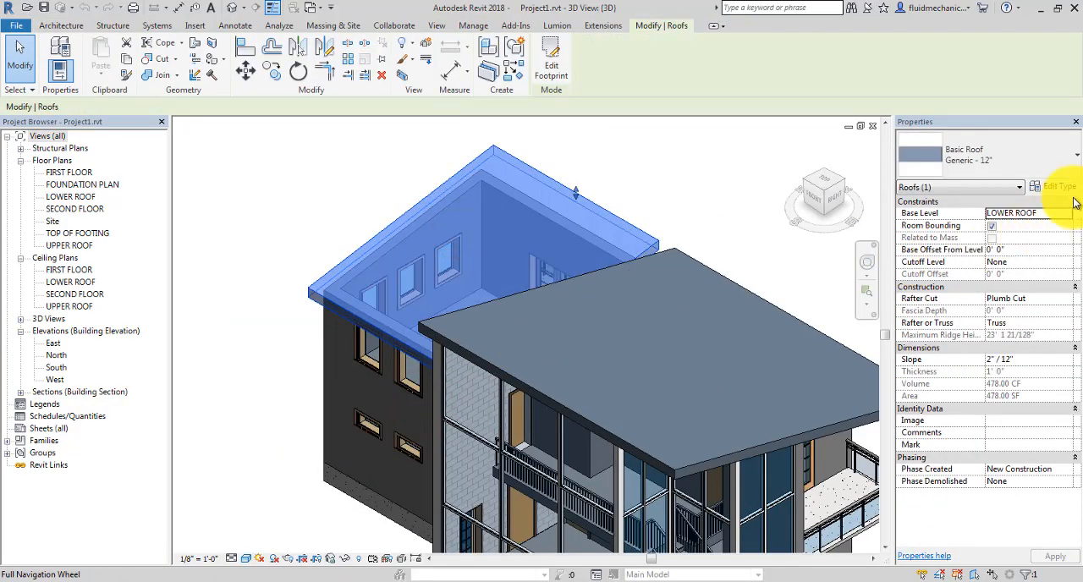
Step: Duplicate the Generic - 12" roof type as 'custom roof' and edit its Structure layers
left_click(1057, 186)
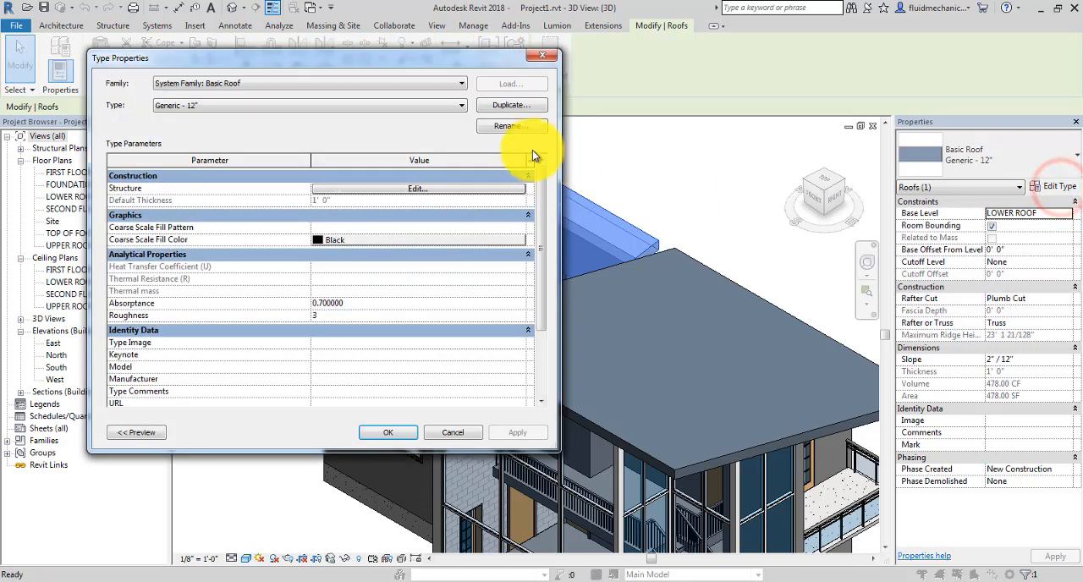
left_click(511, 105)
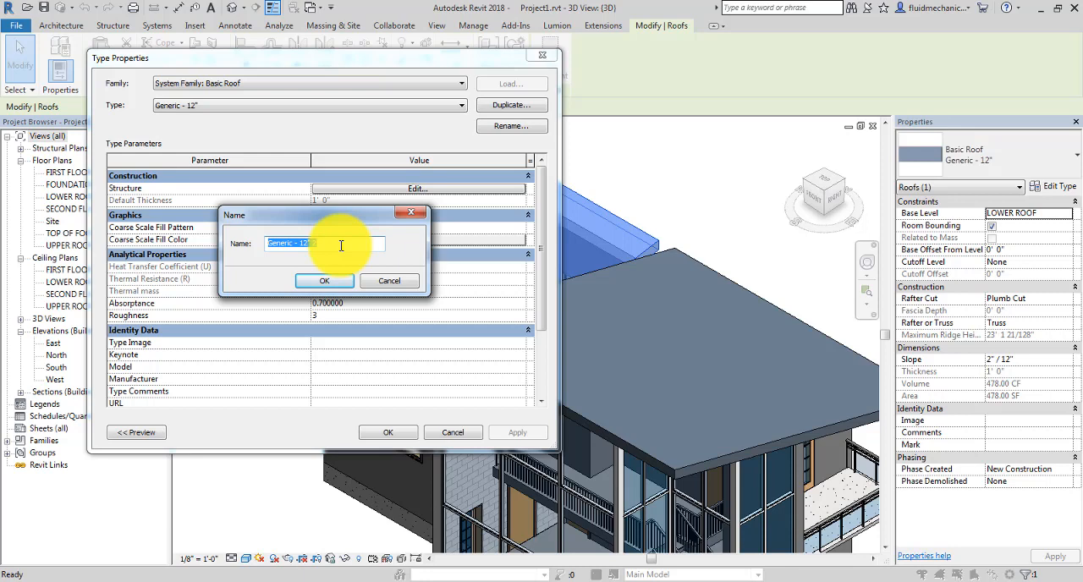
type("custom ro")
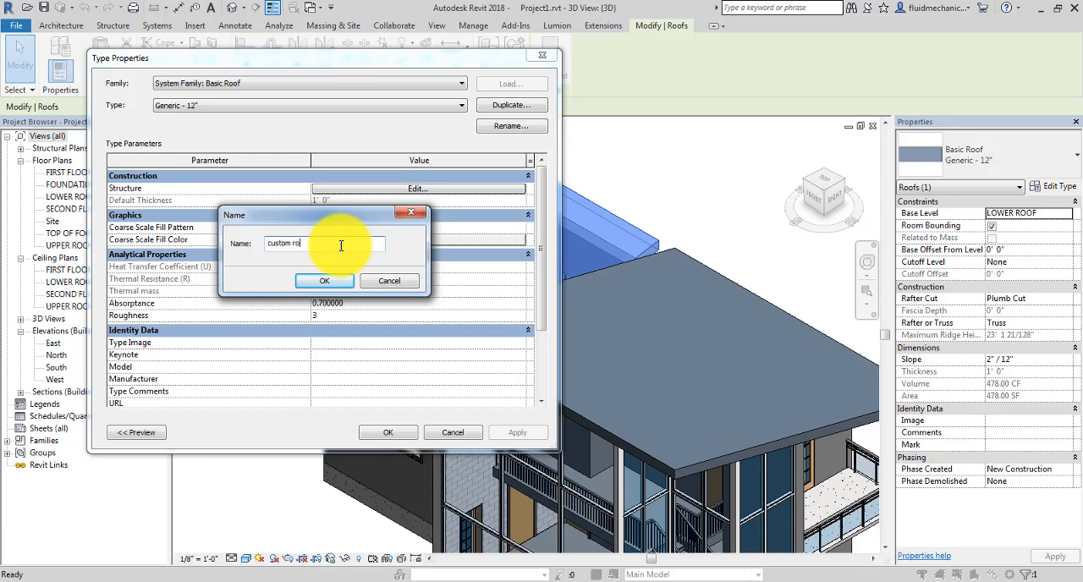
left_click(325, 280)
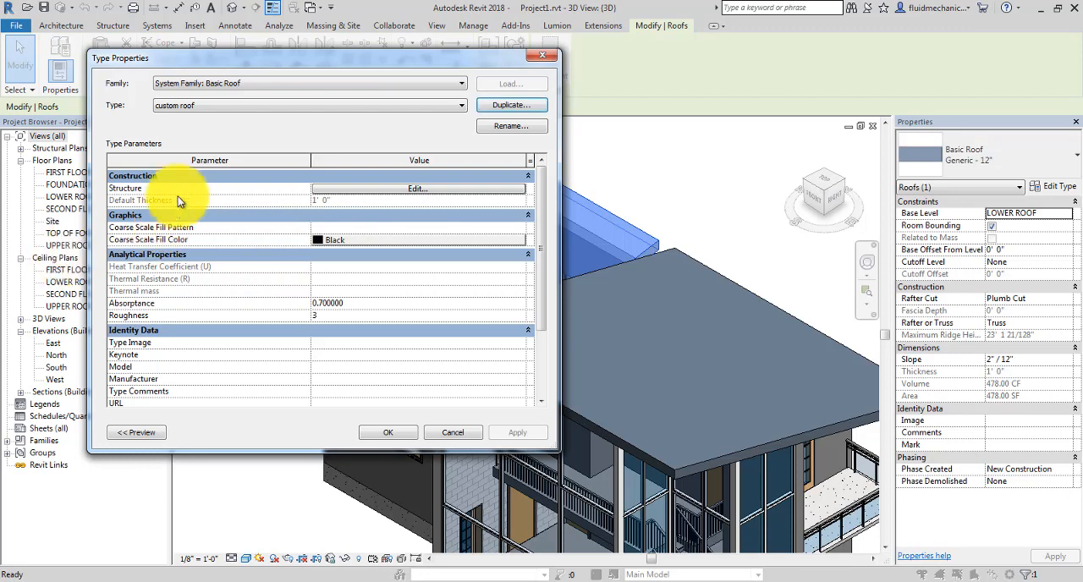
left_click(416, 188)
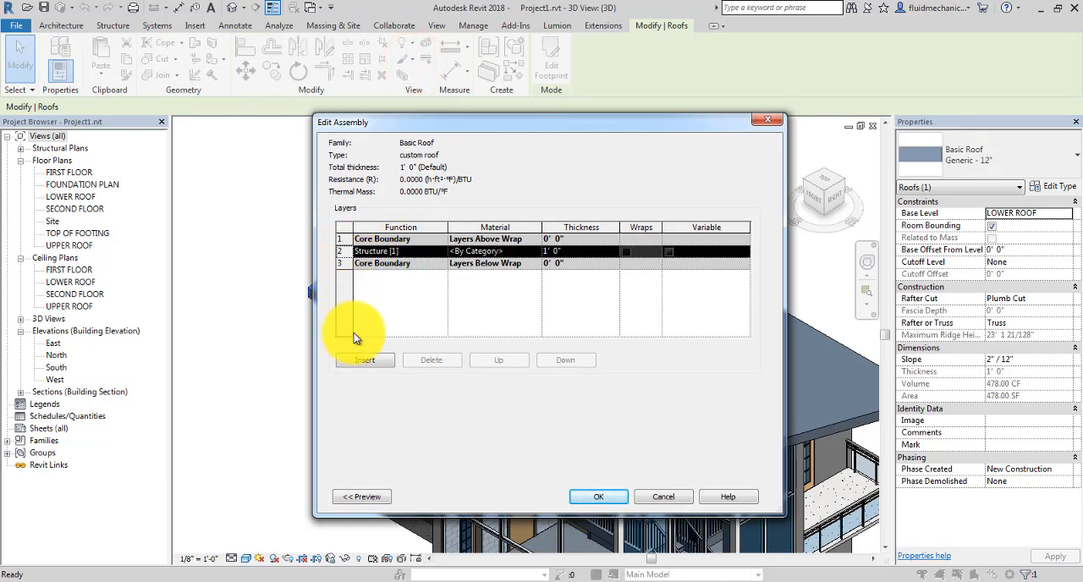
Step: Insert layers: a 1/2" Finish 1 layer plus 1/2" and 11" structure layers
left_click(364, 360)
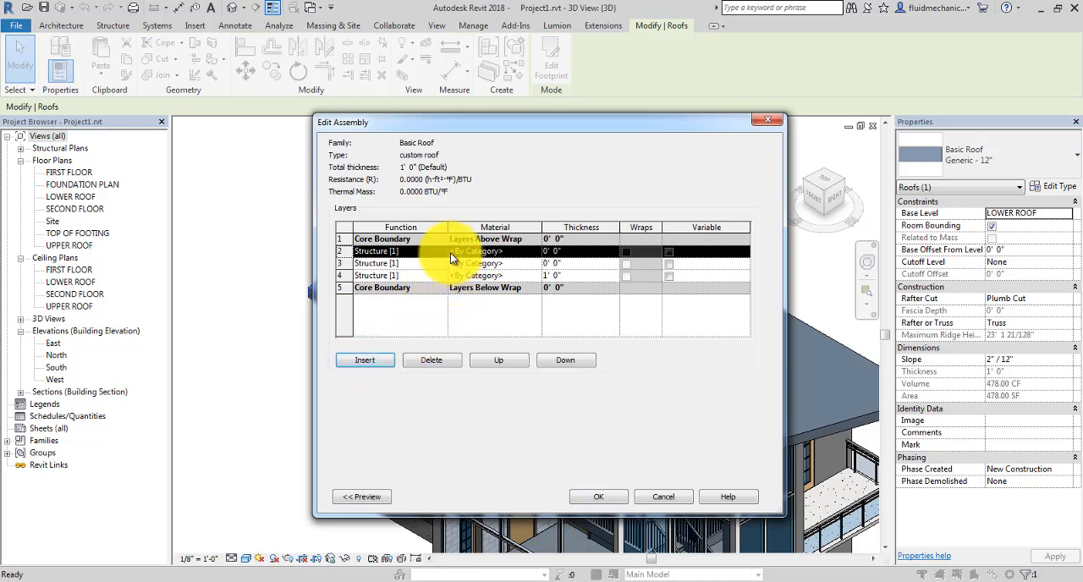
left_click(400, 250)
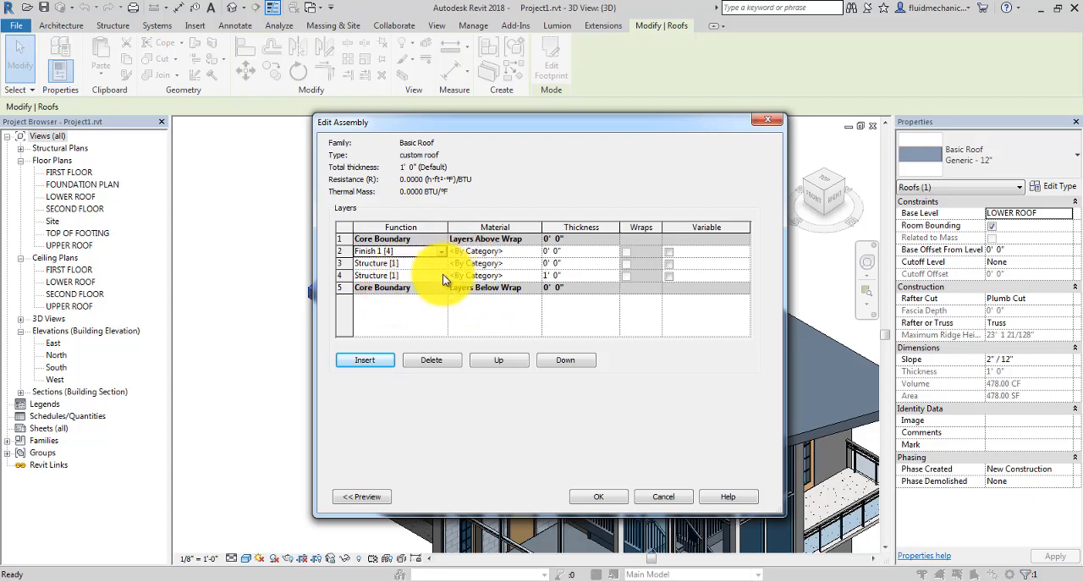
left_click(554, 251)
type("1/2")
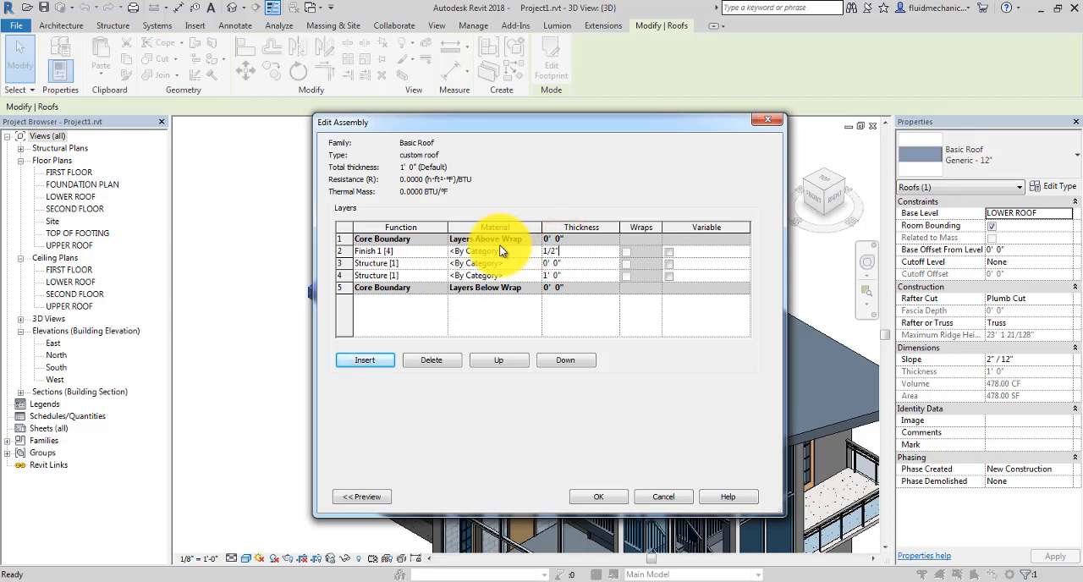
left_click(571, 263)
type(" 1/2")
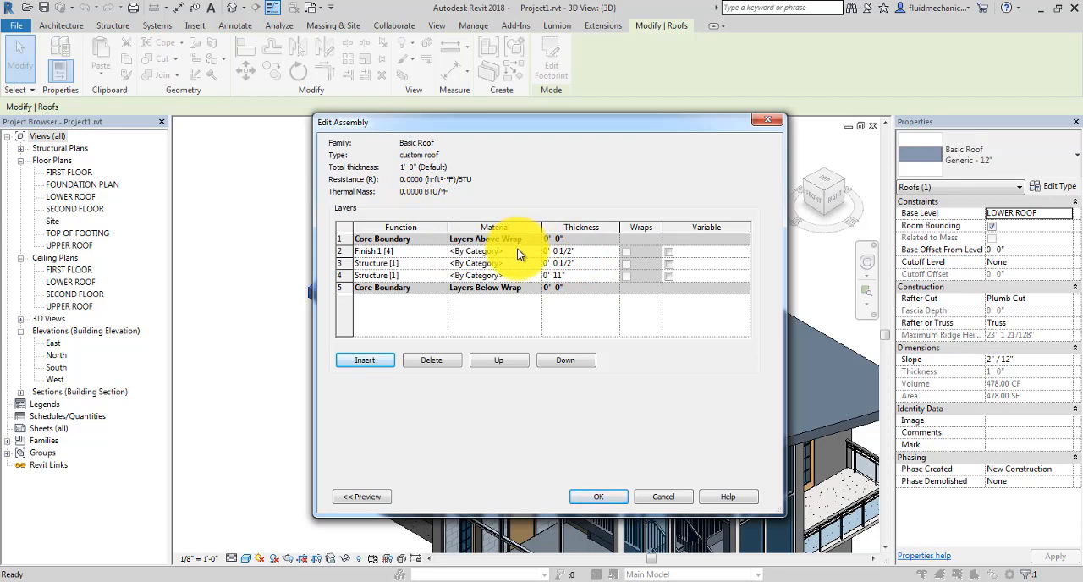
left_click(566, 251)
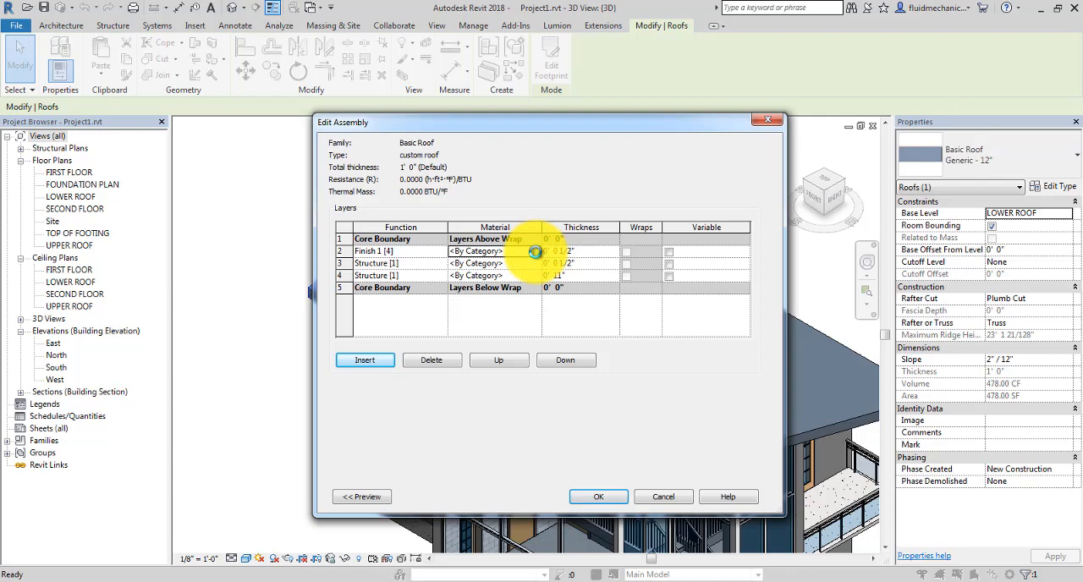
Step: Search the Autodesk material library for 'wood sha' and assign Wood Shake to Finish 1
left_click(535, 251)
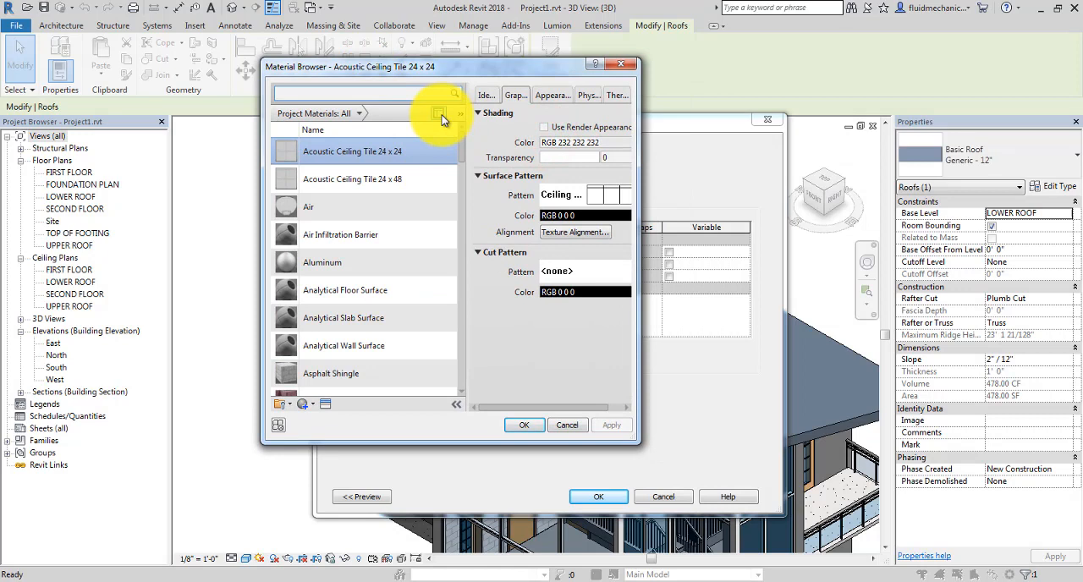
mouse_move(440, 113)
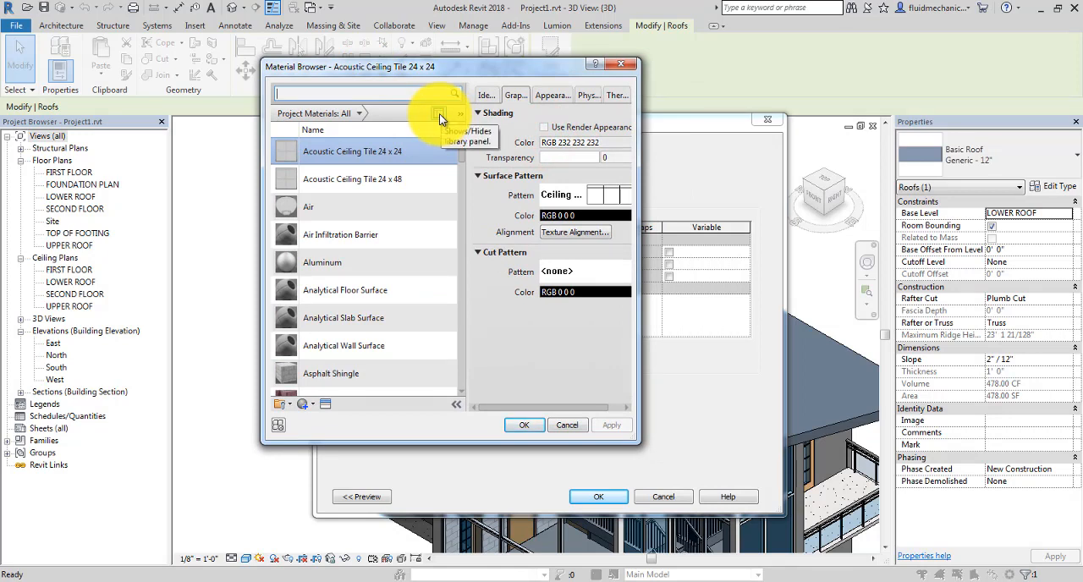
left_click(438, 113)
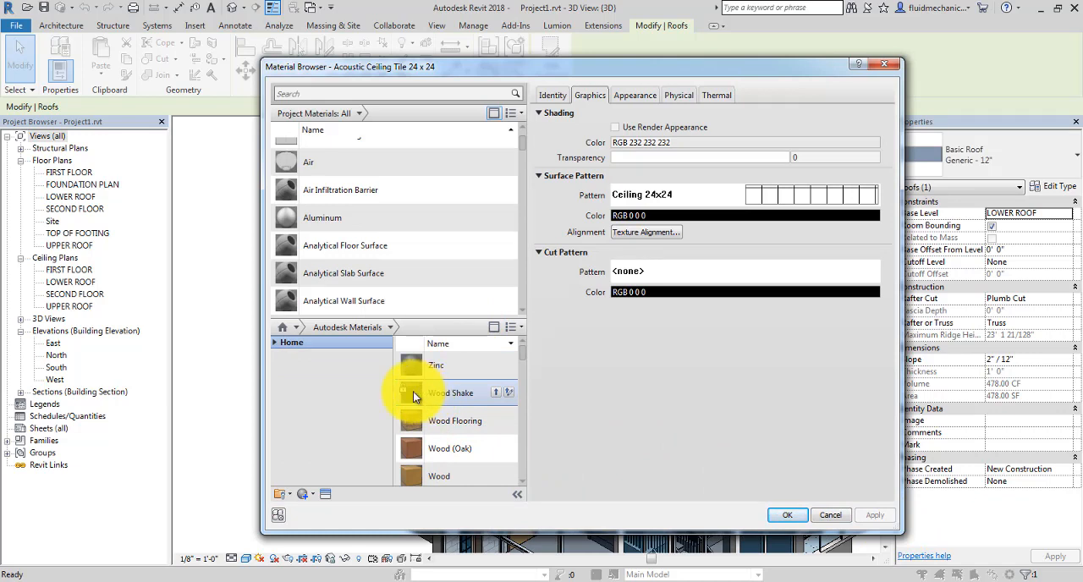
left_click(595, 95)
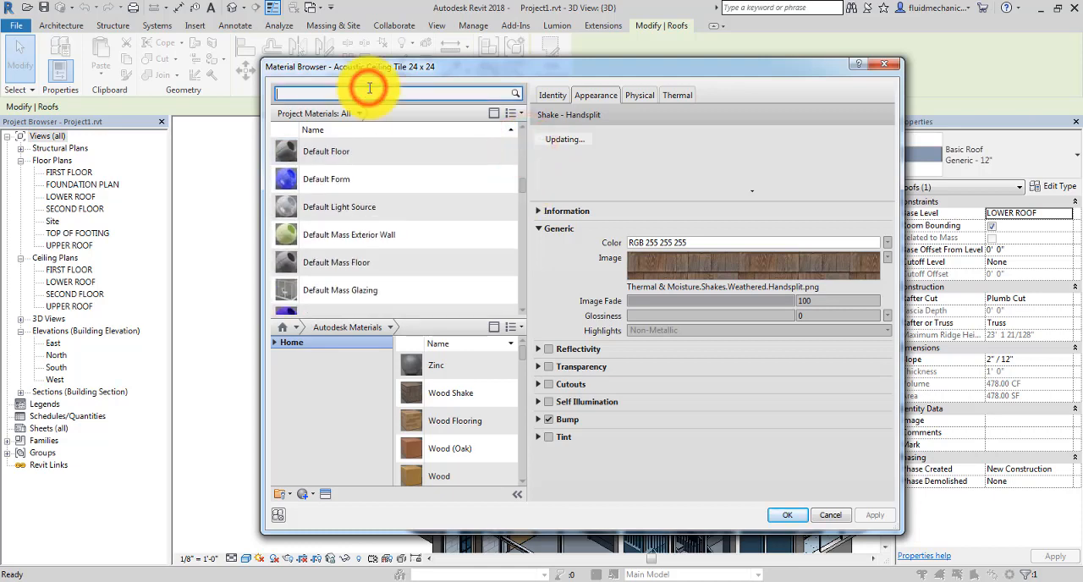
type("wood s")
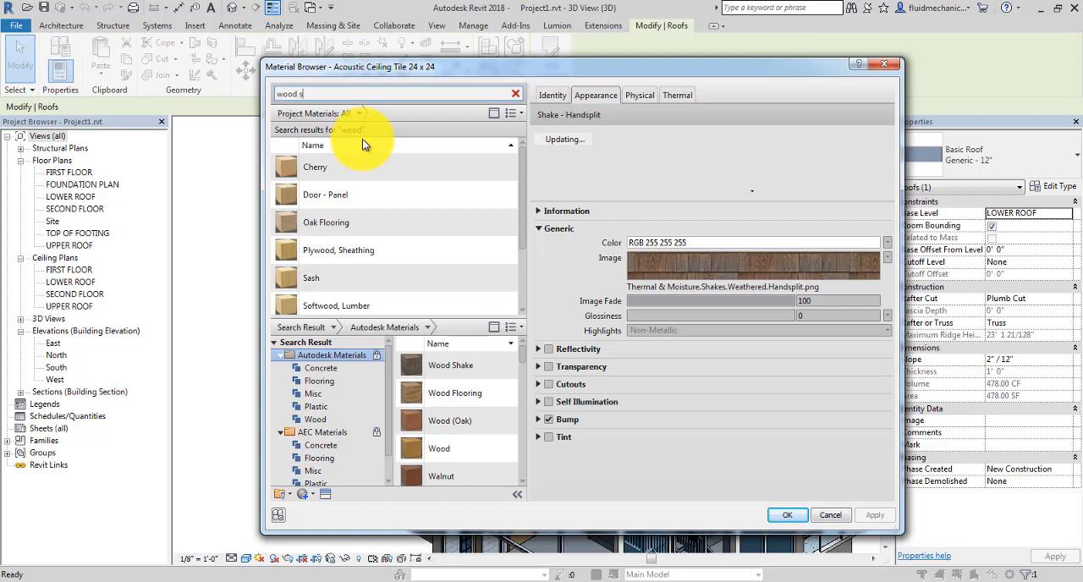
type("h")
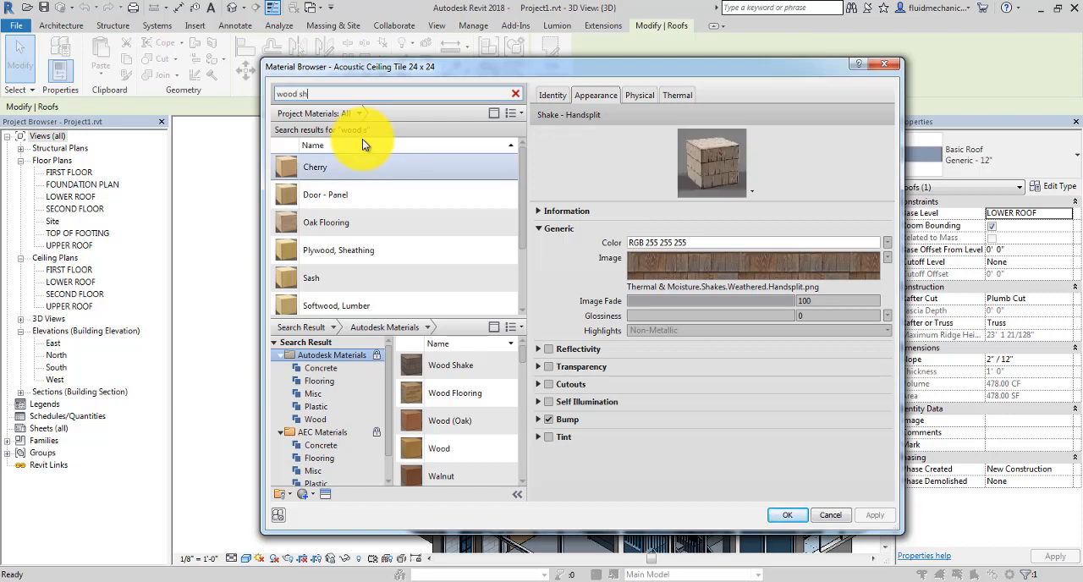
type("a")
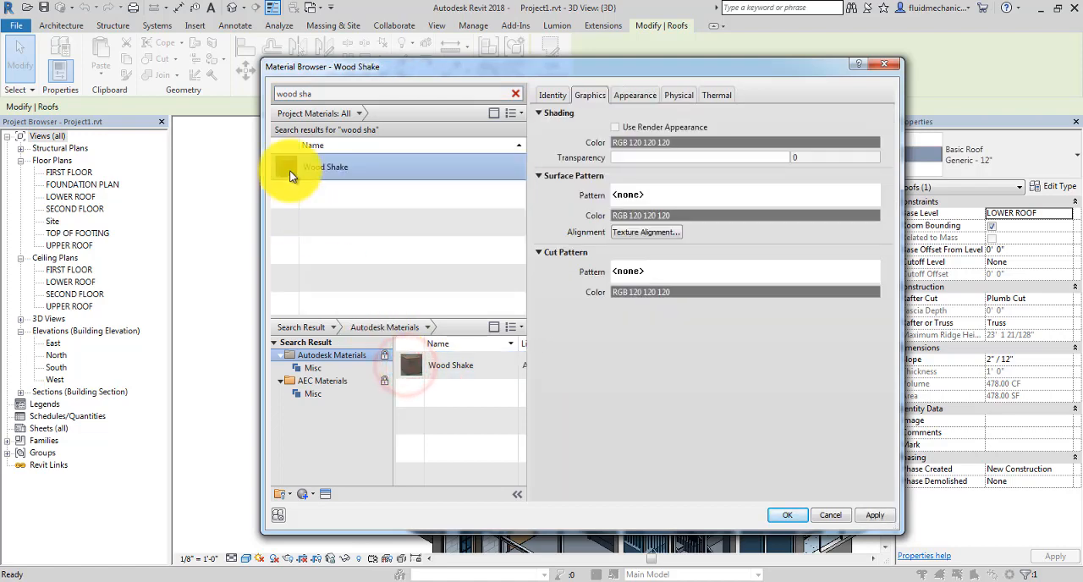
left_click(786, 515)
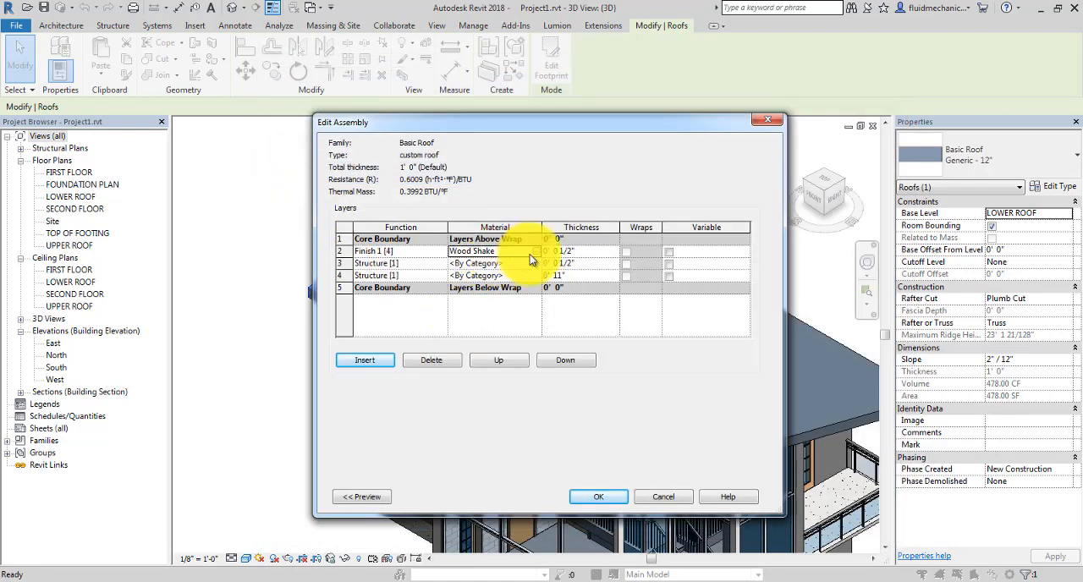
Step: Assign Plywood, Sheathing to the 1/2" structure layer
left_click(535, 263)
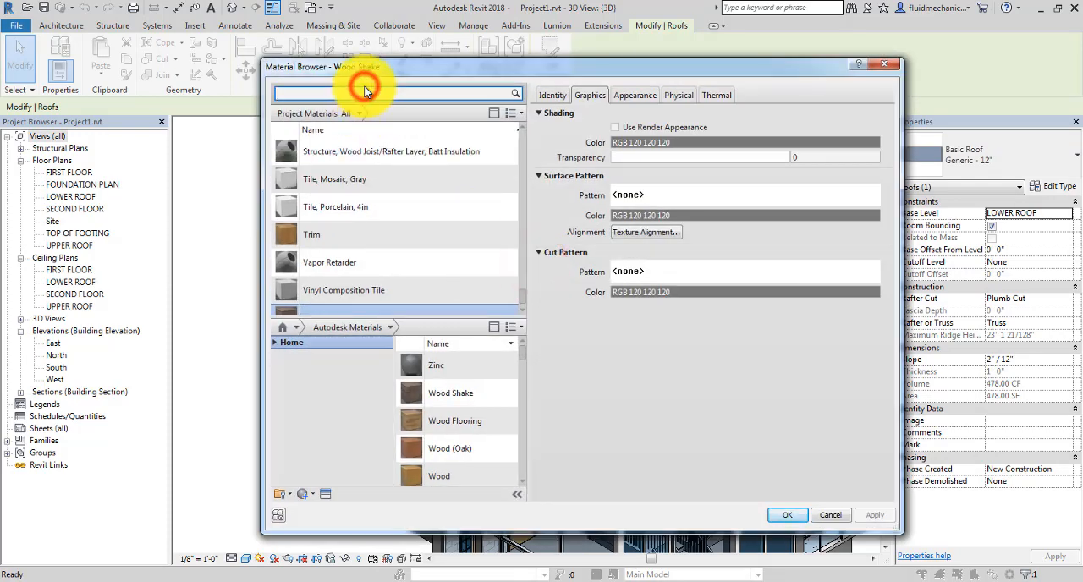
type("plywood shea")
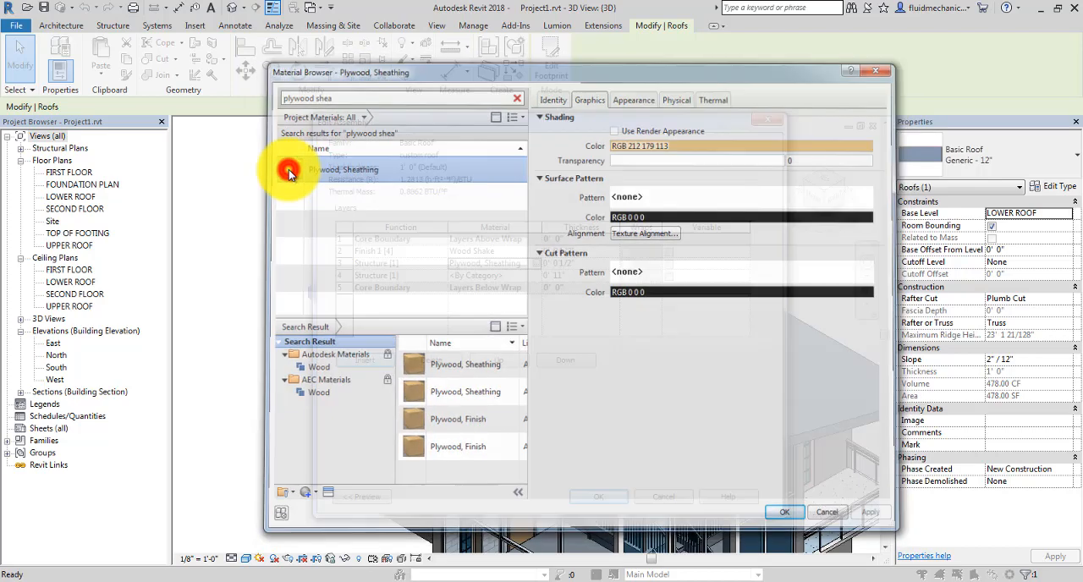
left_click(783, 512)
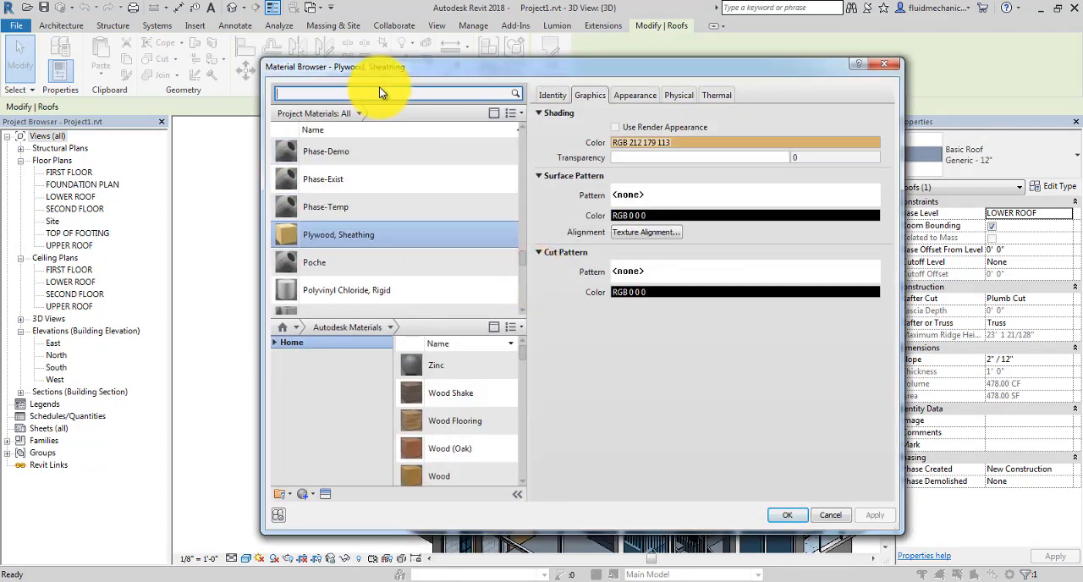
Step: Assign Structure, Wood Joist/Rafter Layer, Batt Insulation to the 11" layer
type("wood")
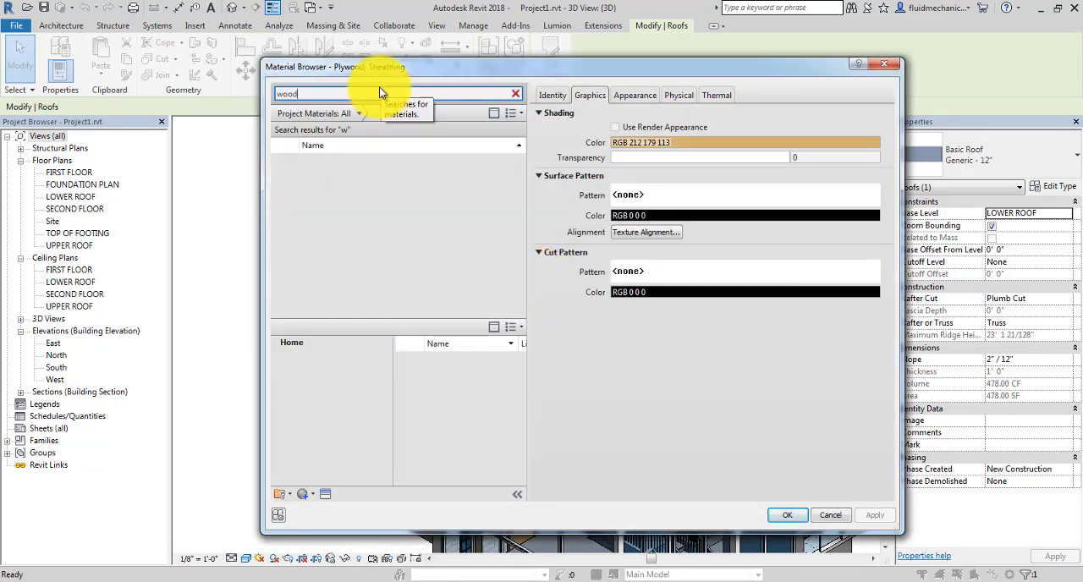
type("joist")
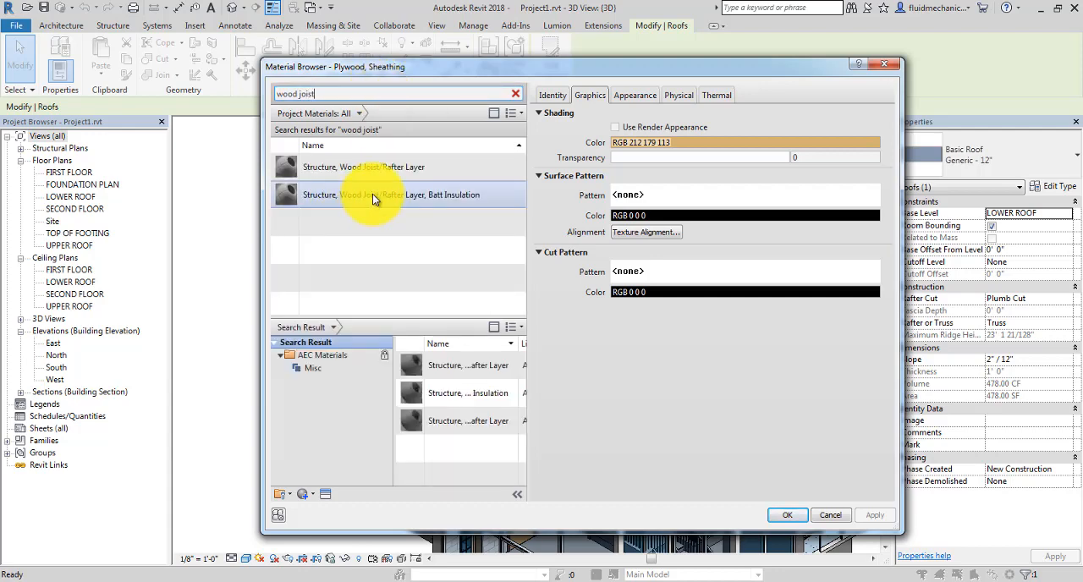
left_click(786, 515)
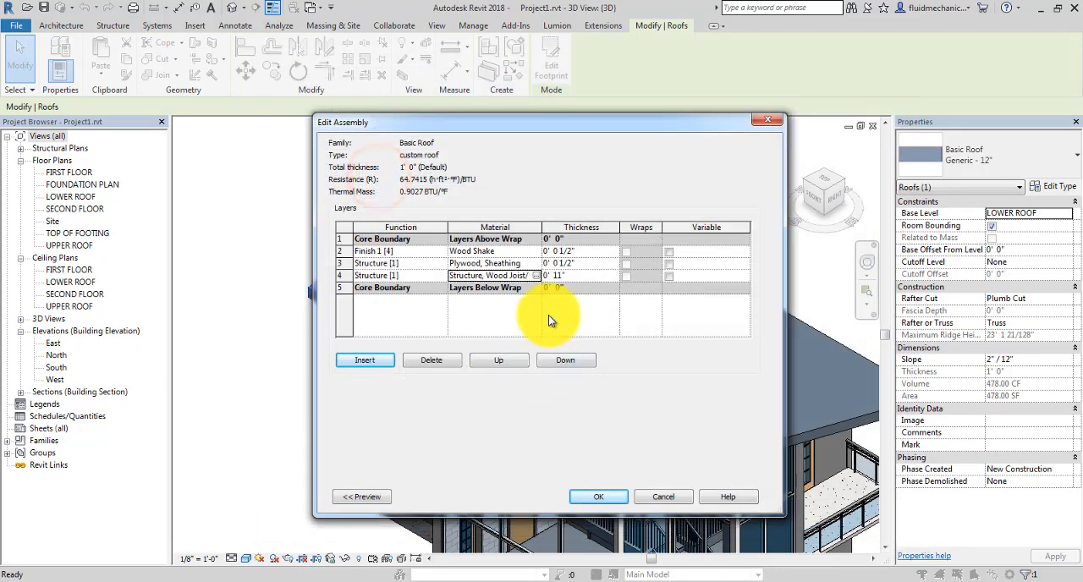
Step: Confirm the assembly, set the 3D view to Realistic, and pan toward the upper roof
left_click(598, 497)
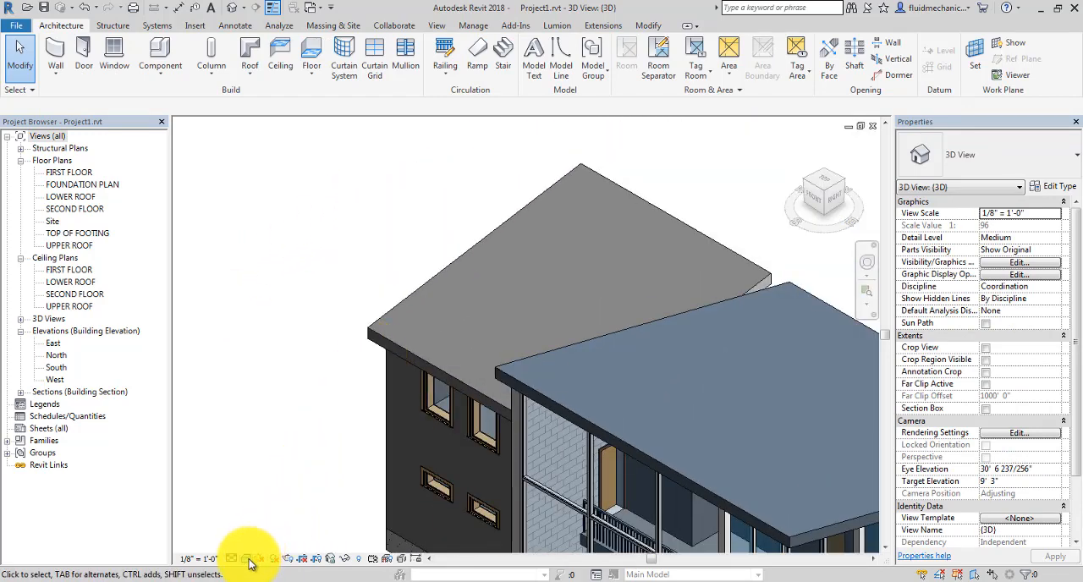
left_click(245, 559)
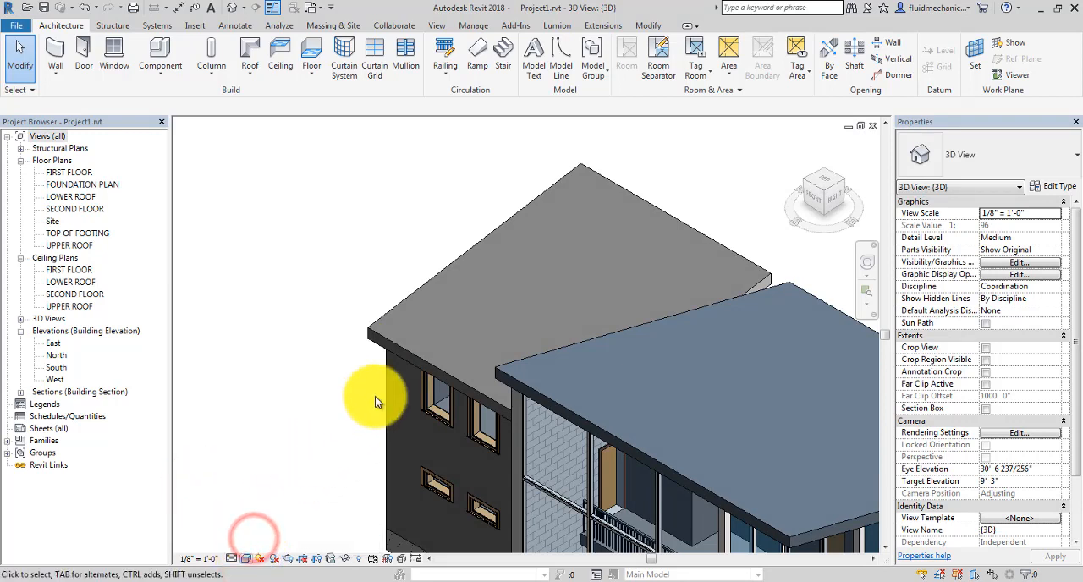
left_click_drag(376, 402, 338, 220)
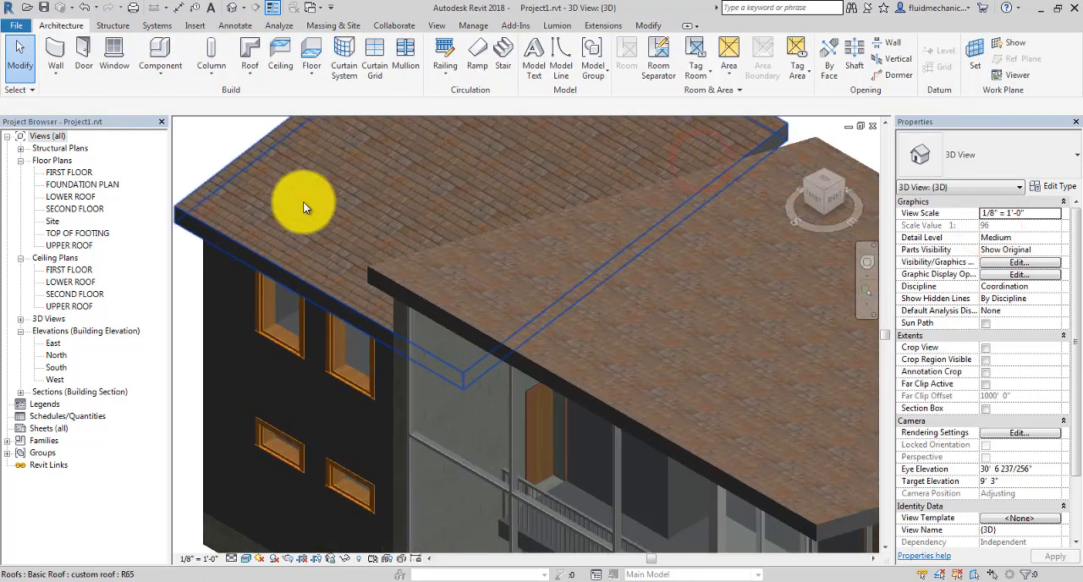
left_click_drag(304, 207, 414, 233)
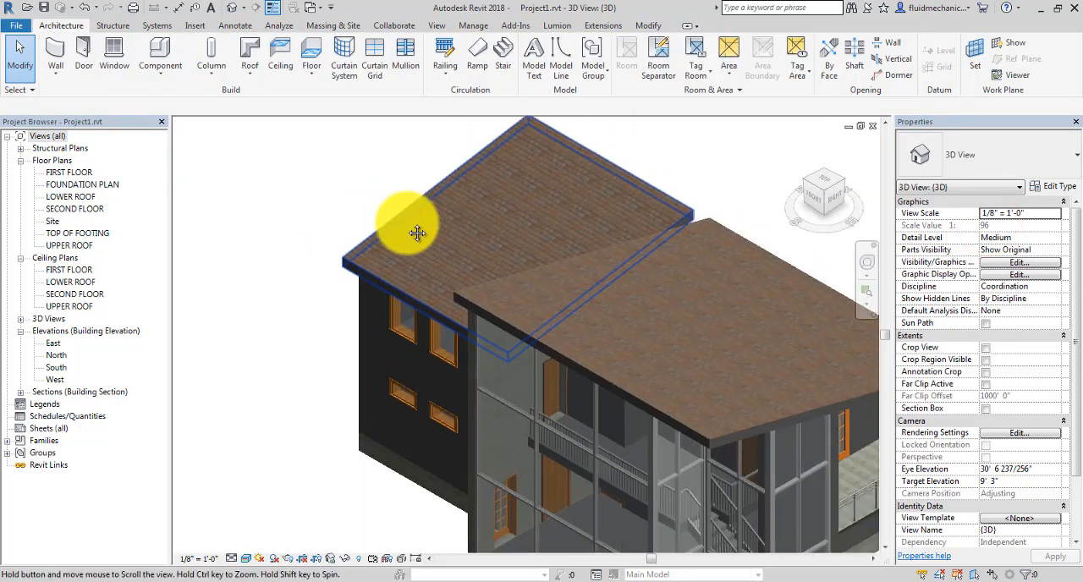
Step: Open the FIRST FLOOR plan, then Section 1, and zoom into the sloped roof
double_click(68, 172)
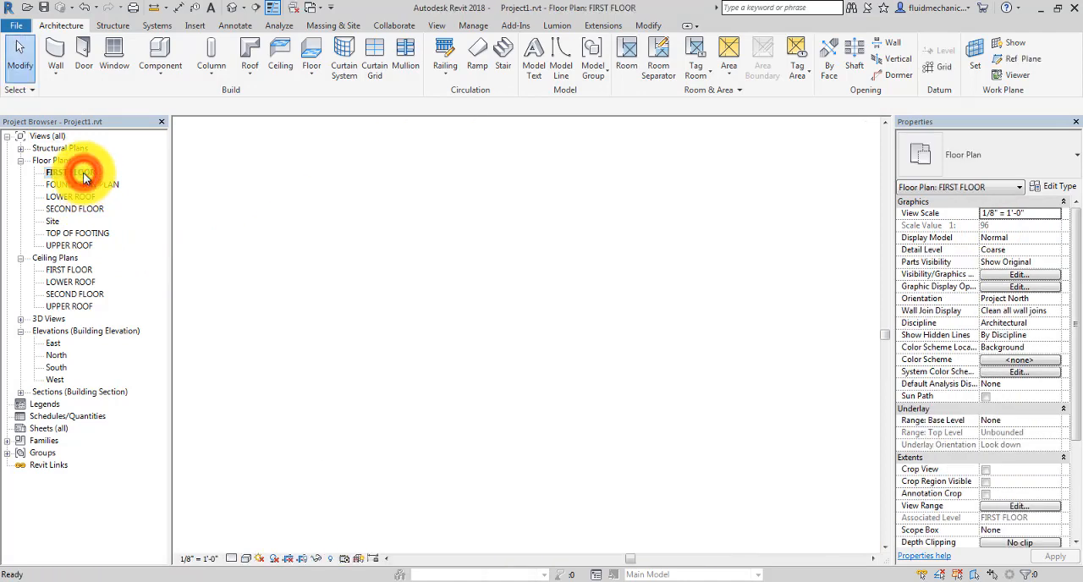
double_click(69, 172)
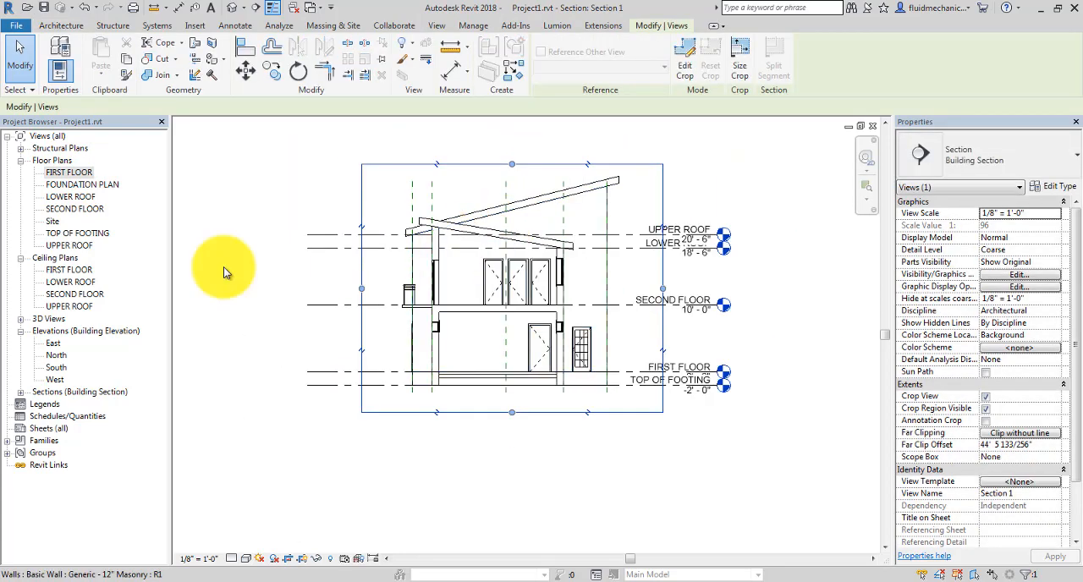
double_click(69, 172)
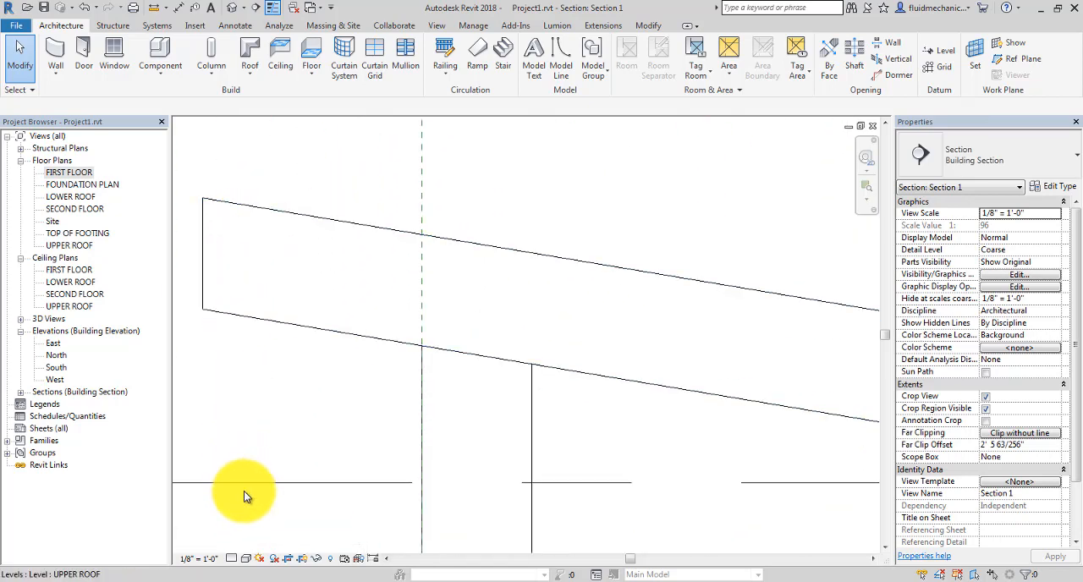
mouse_move(234, 558)
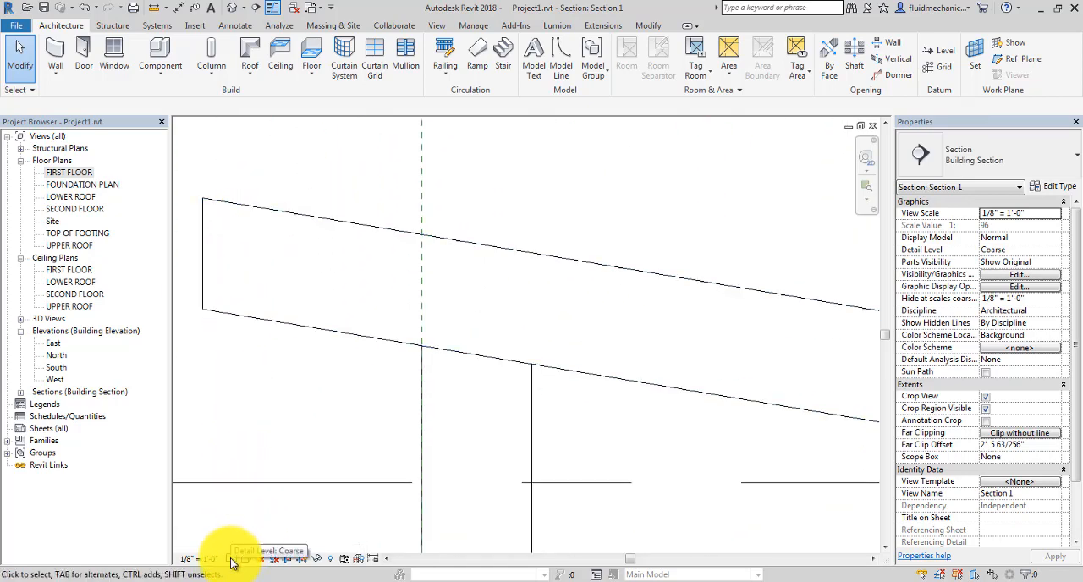
Step: Set Section 1's detail level to Fine
left_click(240, 558)
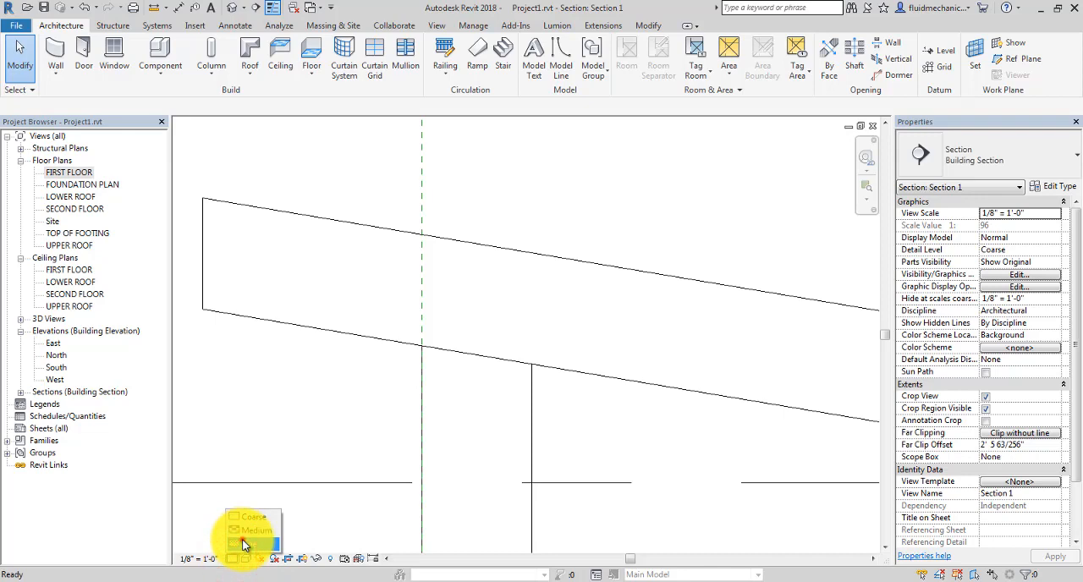
left_click(256, 531)
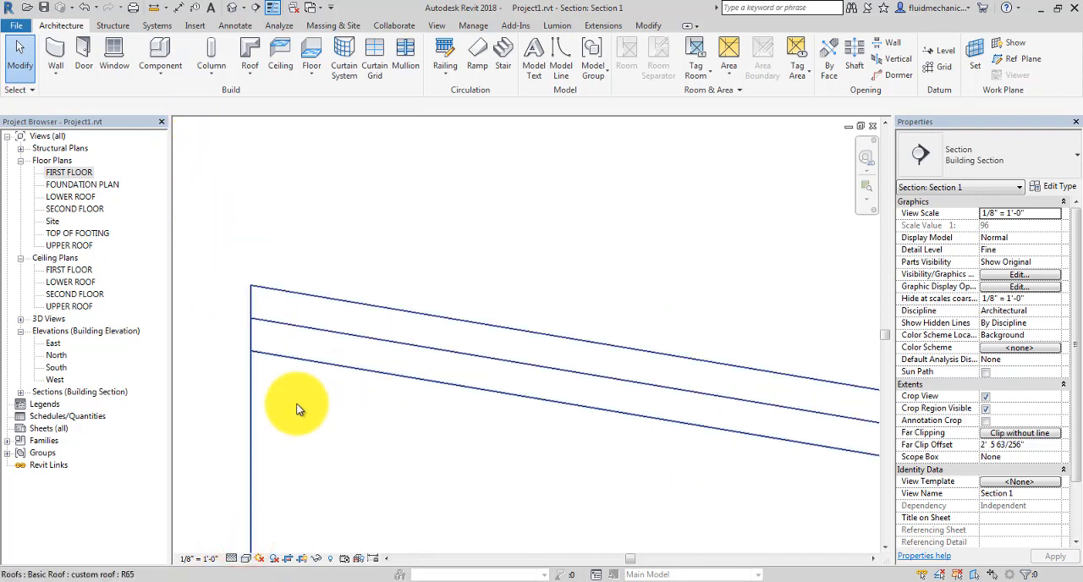
mouse_move(284, 476)
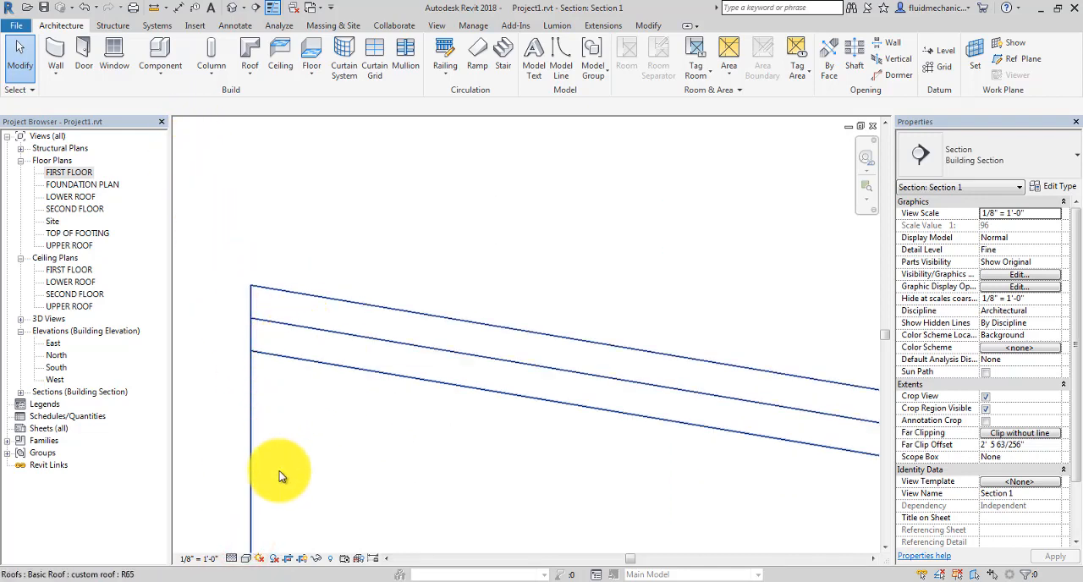